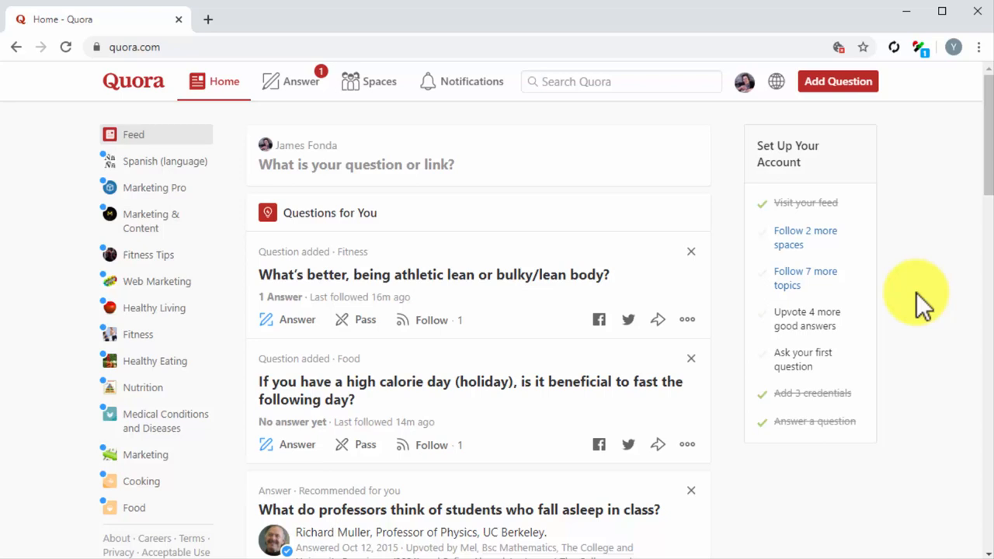
Step: Open Stats from the profile menu to see last-30-day answer views, upvotes and shares
left_click(620, 80)
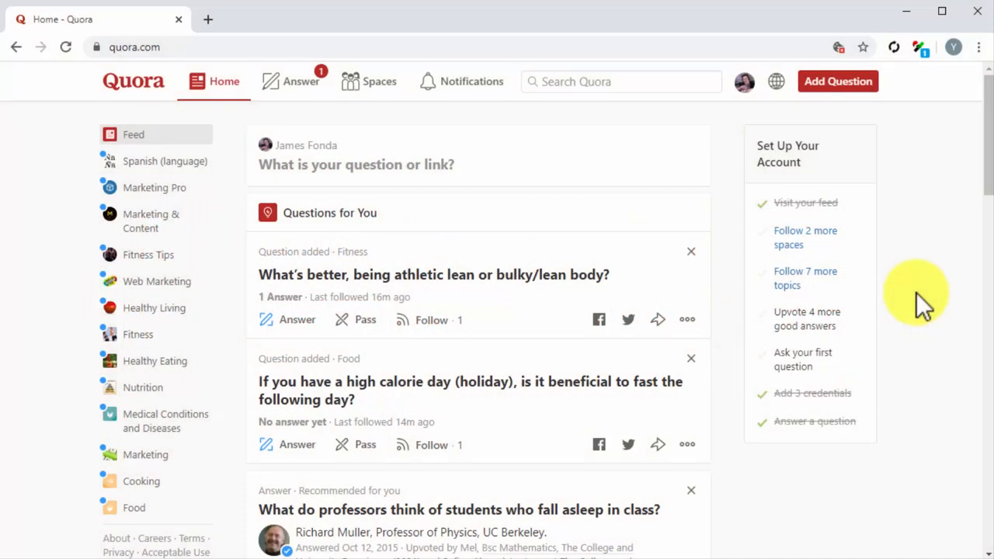
left_click(743, 81)
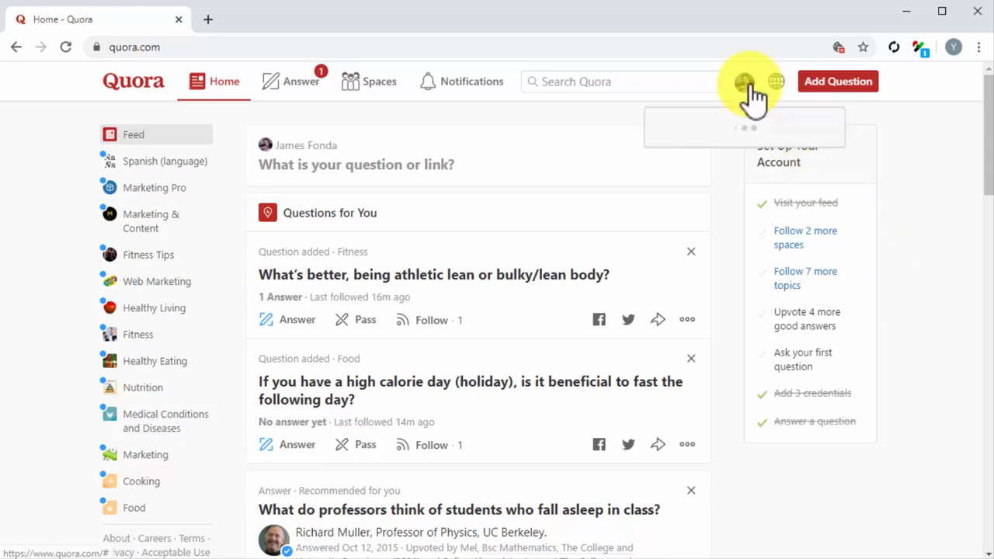
left_click(744, 81)
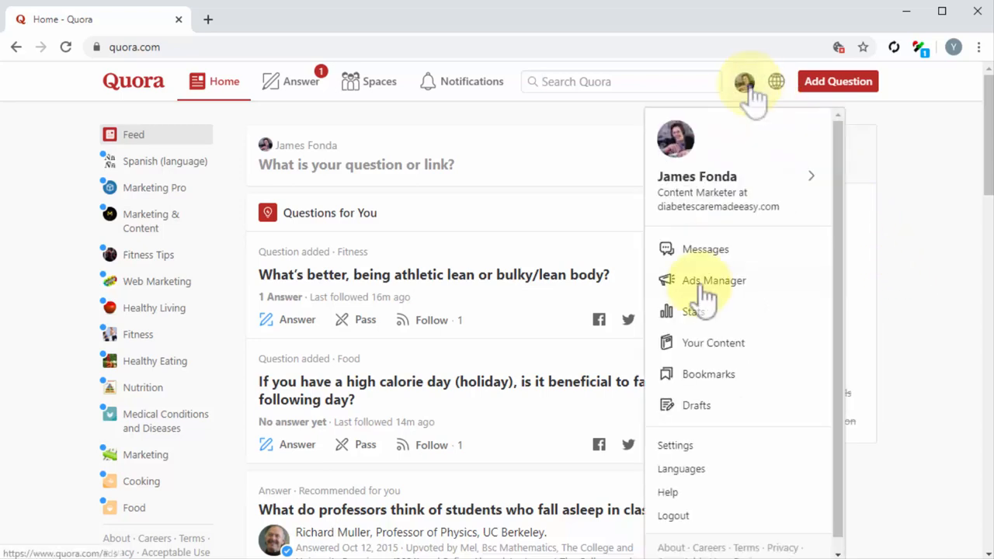
left_click(692, 311)
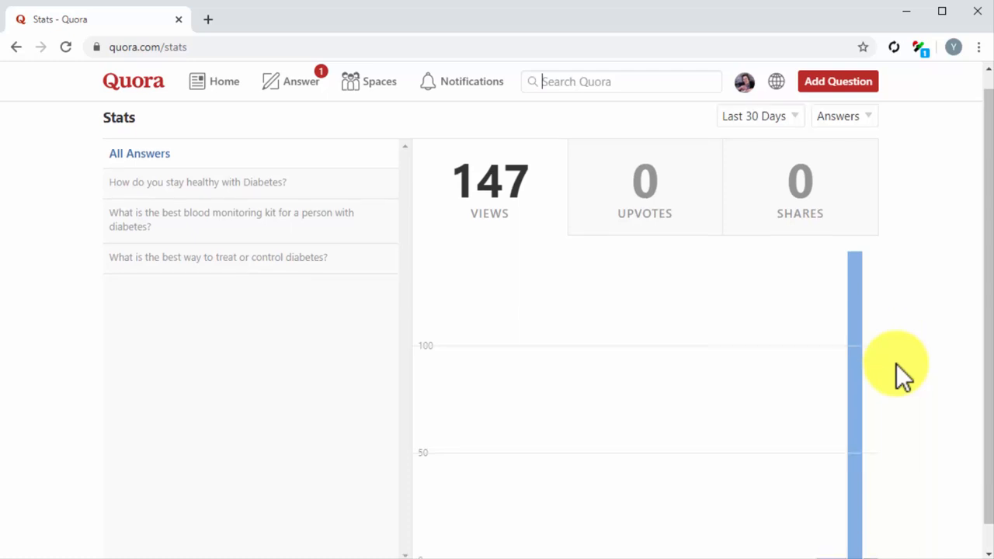
Step: Show stats for the 'How do you stay healthy with Diabetes?' answer (134 views)
scroll("down", 3)
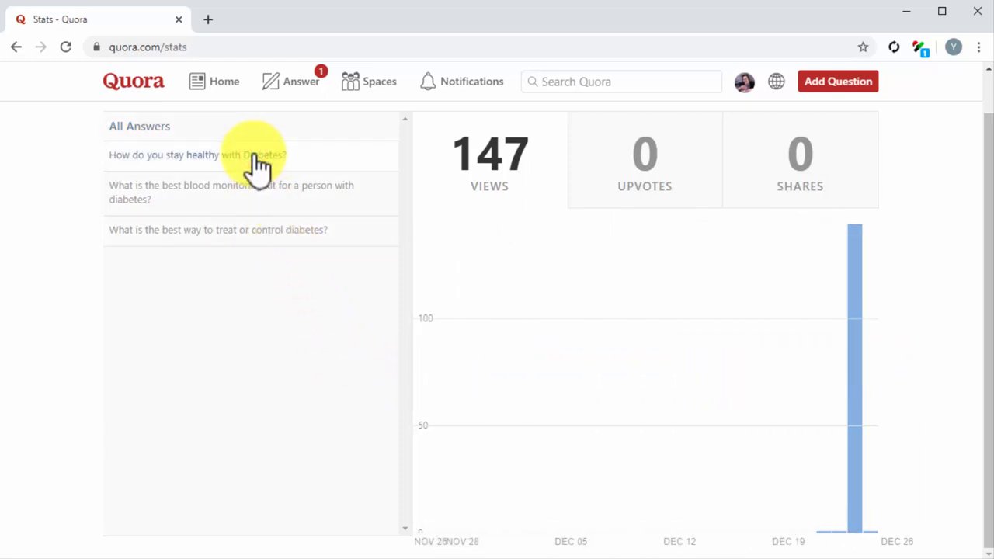
left_click(198, 154)
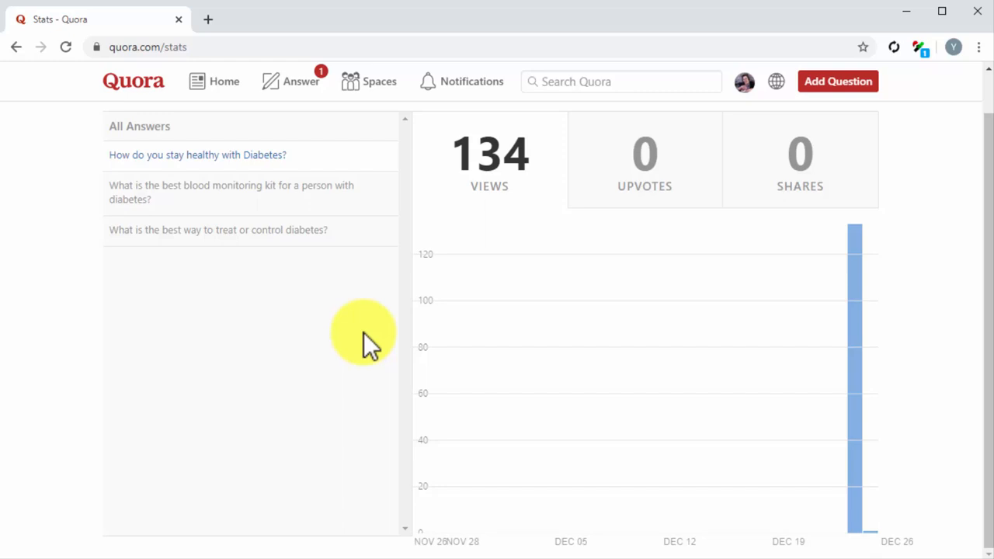
mouse_move(541, 361)
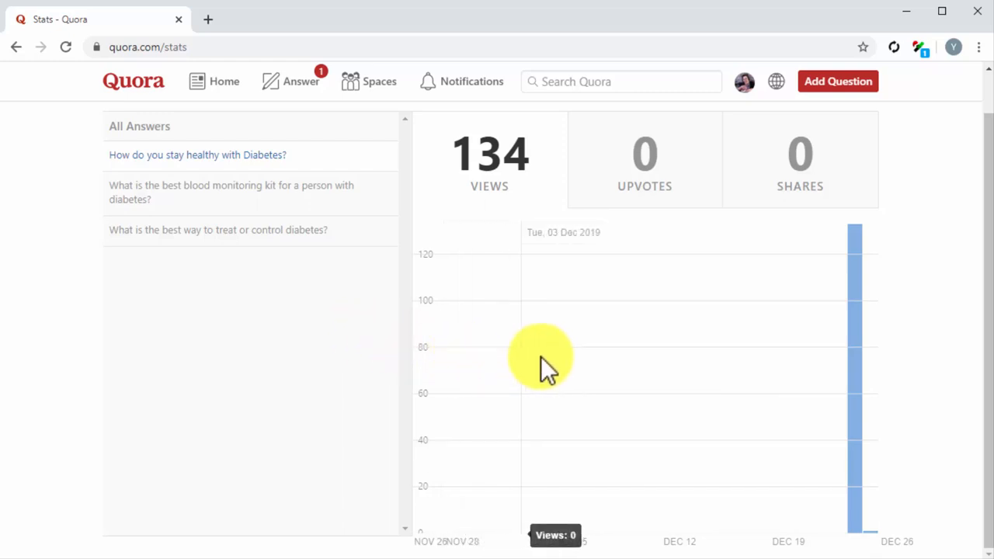
mouse_move(757, 361)
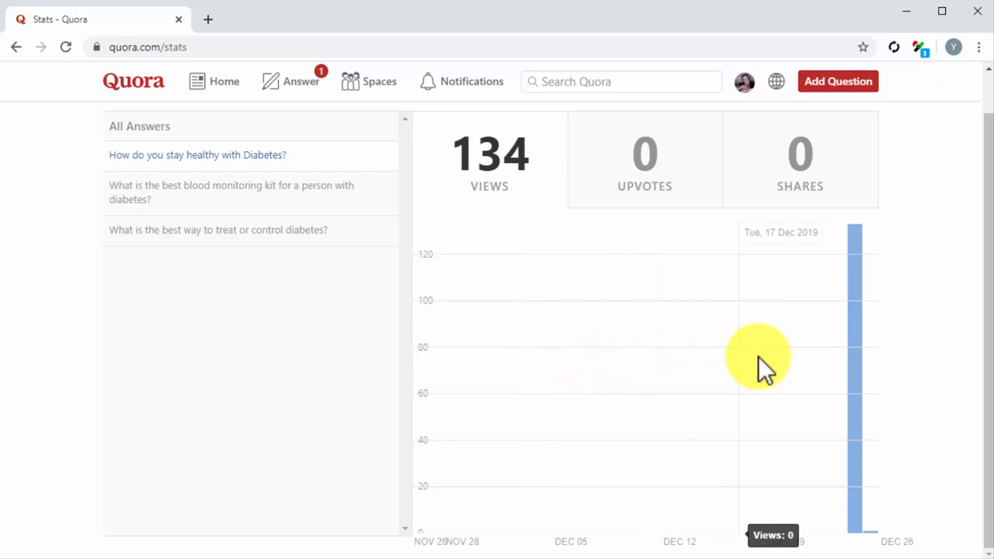
mouse_move(854, 361)
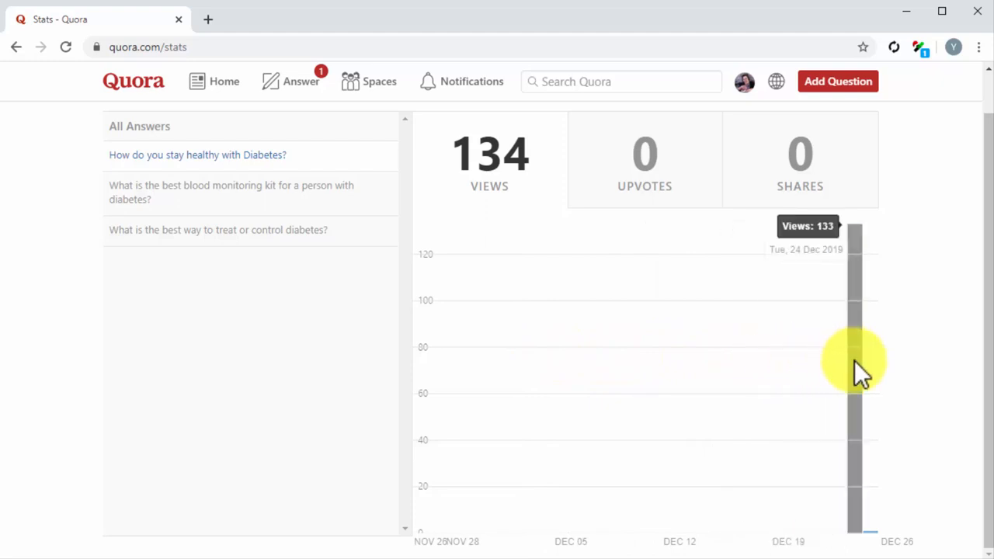
mouse_move(862, 248)
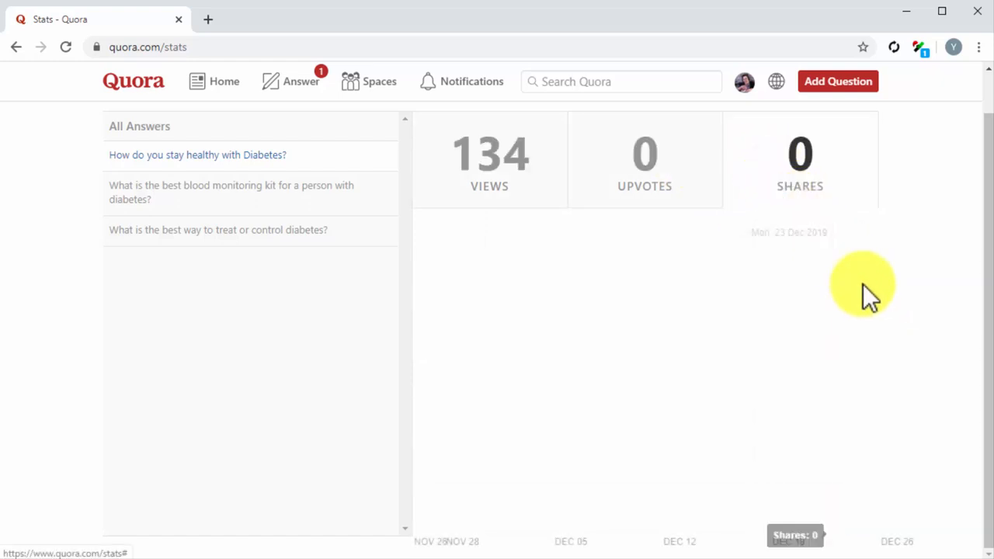
Step: Select the Shares metric and reveal the content-type filter options
left_click(835, 132)
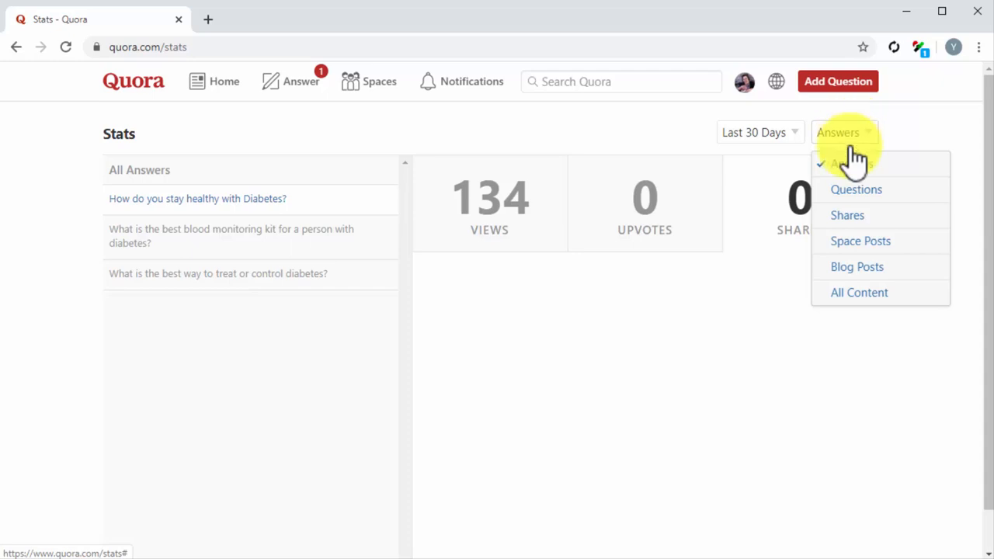
Step: Filter Stats to All Content, showing 148 views, 0 upvotes and 0 shares
left_click(858, 292)
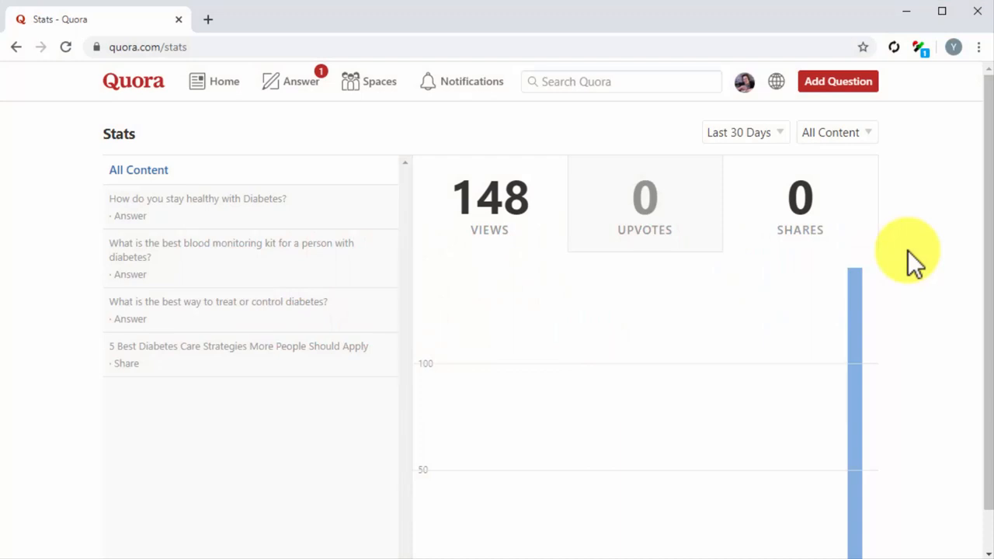
mouse_move(951, 221)
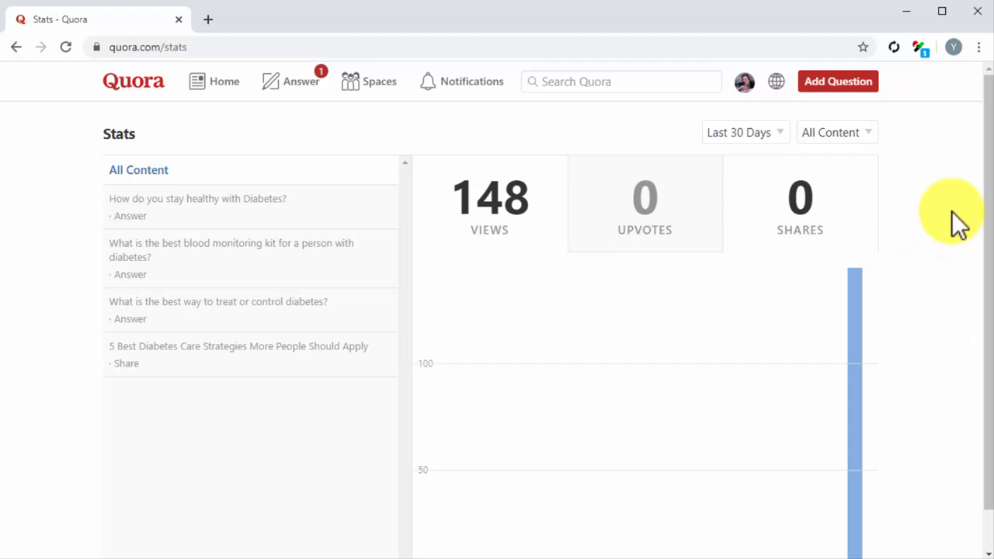